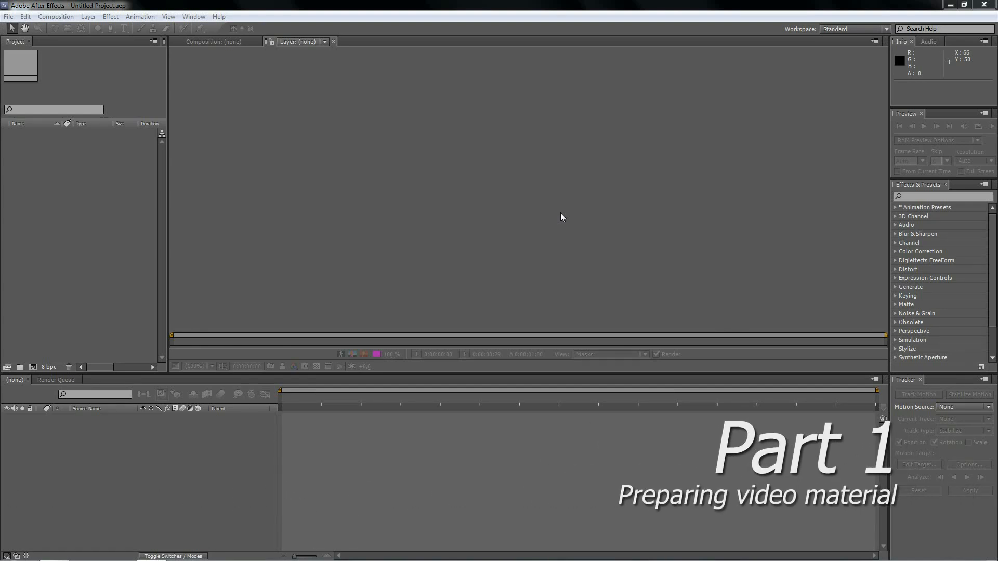
mouse_move(9, 21)
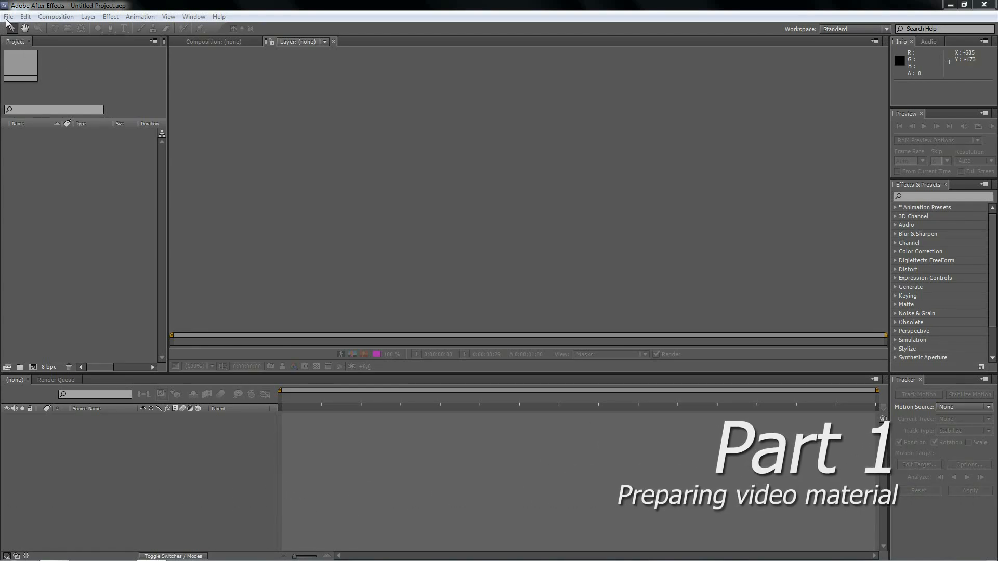
Import the MVI_0650 video clip from the FaceCam folder into the project.
click(8, 15)
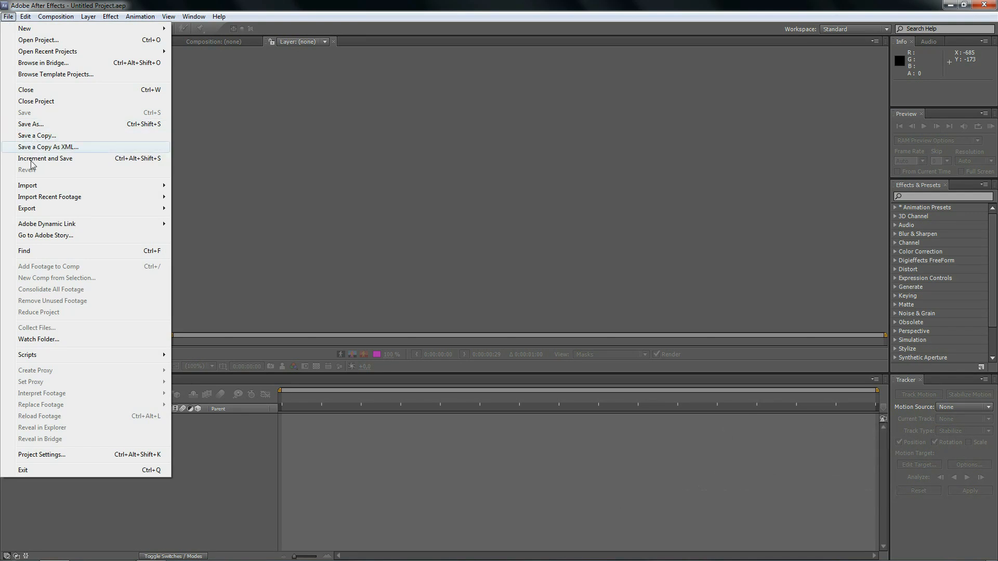
click(27, 185)
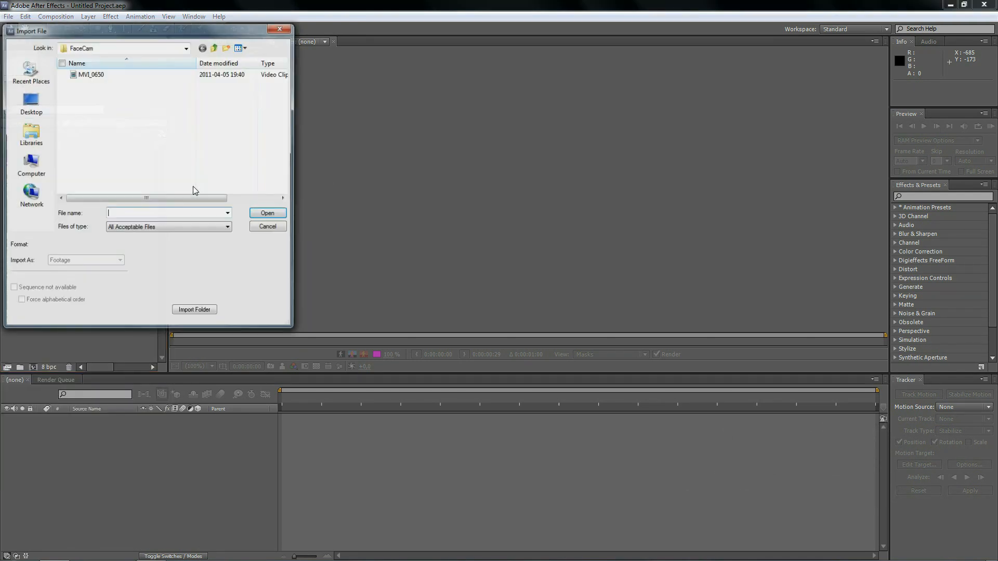
click(91, 74)
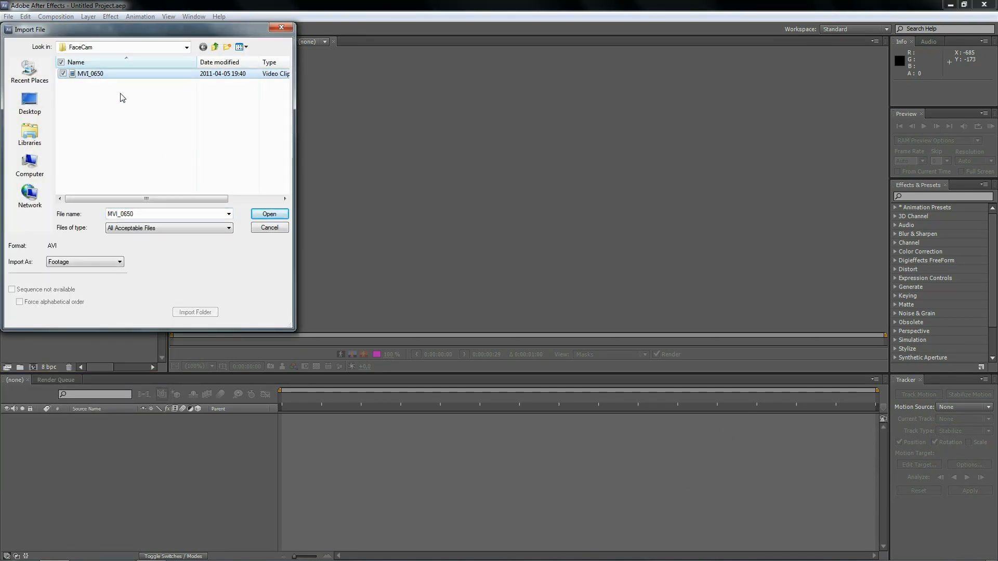
click(268, 213)
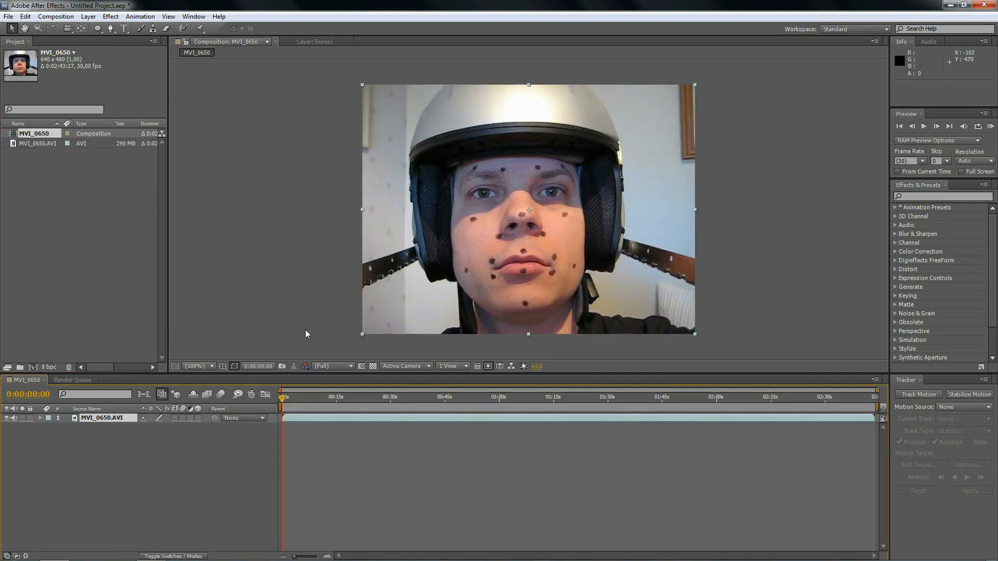
Set the MVI_0650 layer's in point near 0:11 and its out point near 0:35 in the Layer viewer.
double_click(101, 418)
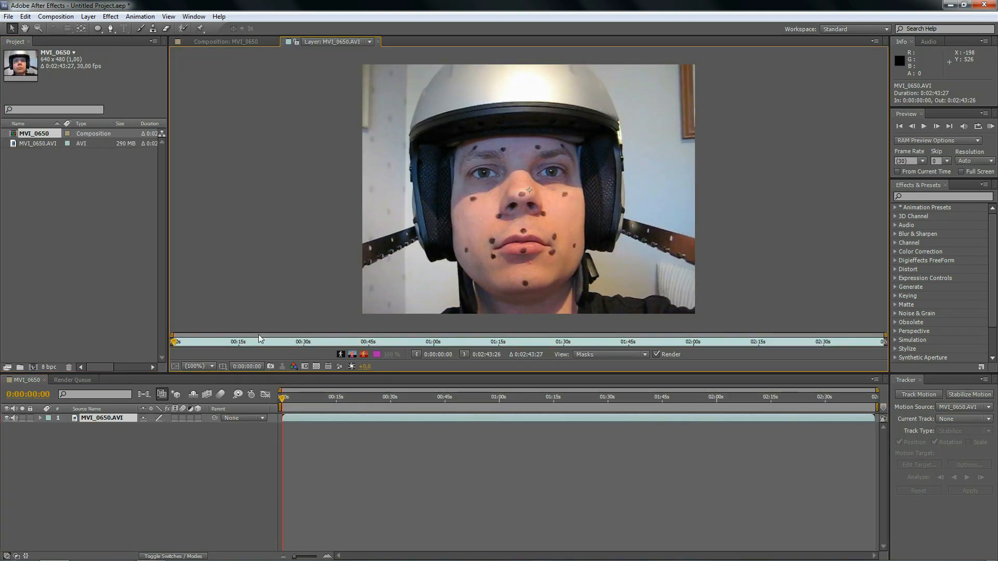
click(248, 341)
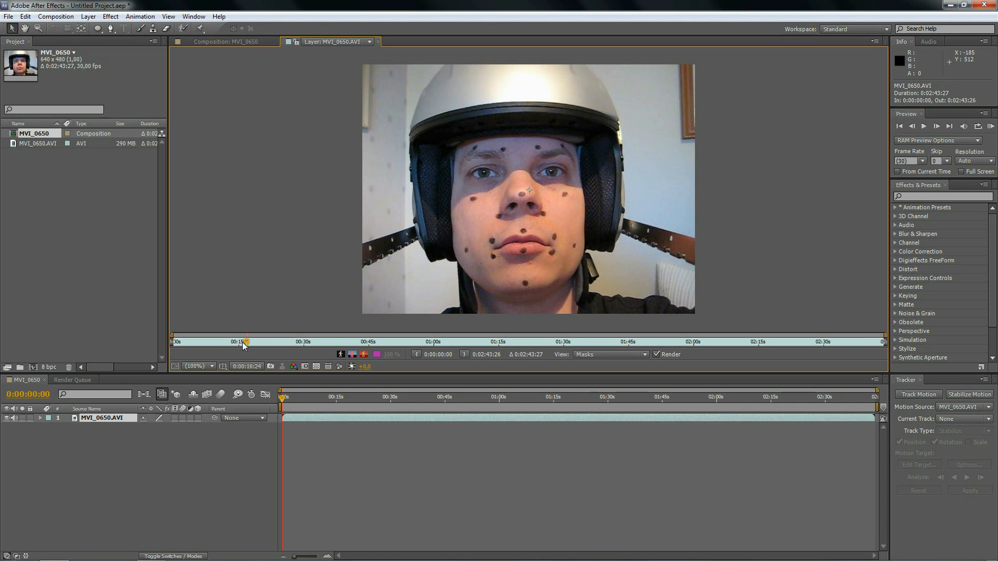
mouse_move(240, 347)
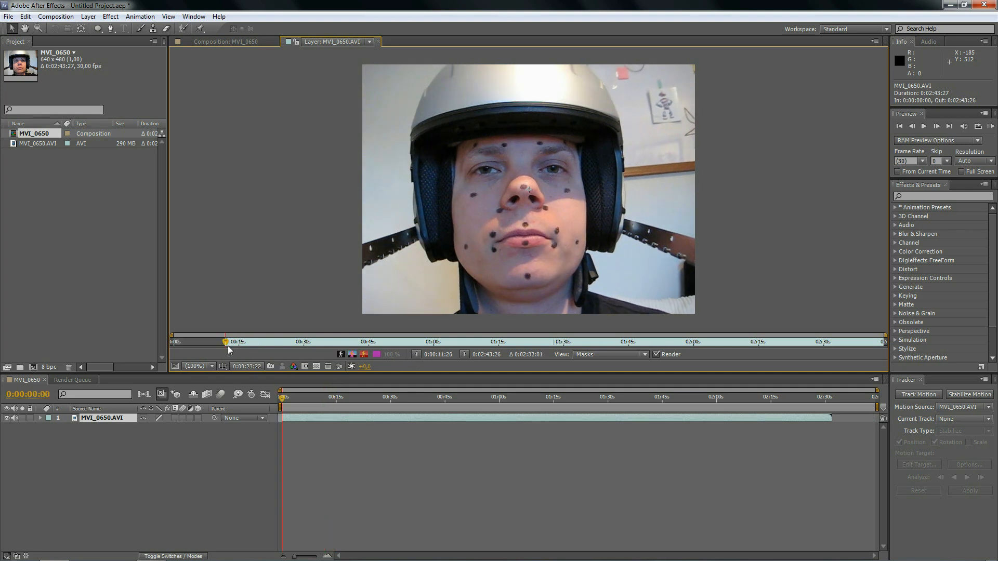
drag(217, 343, 267, 342)
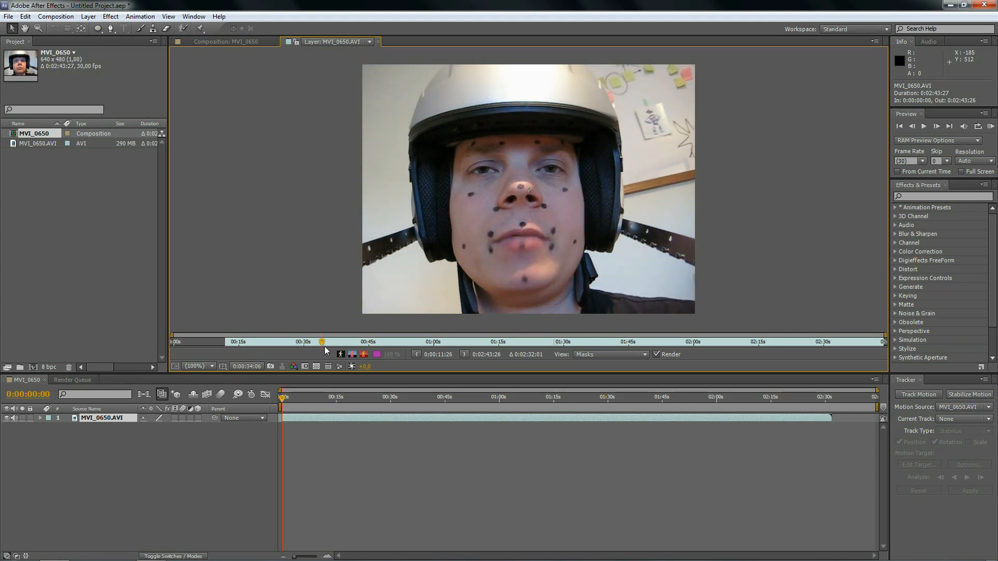
click(327, 342)
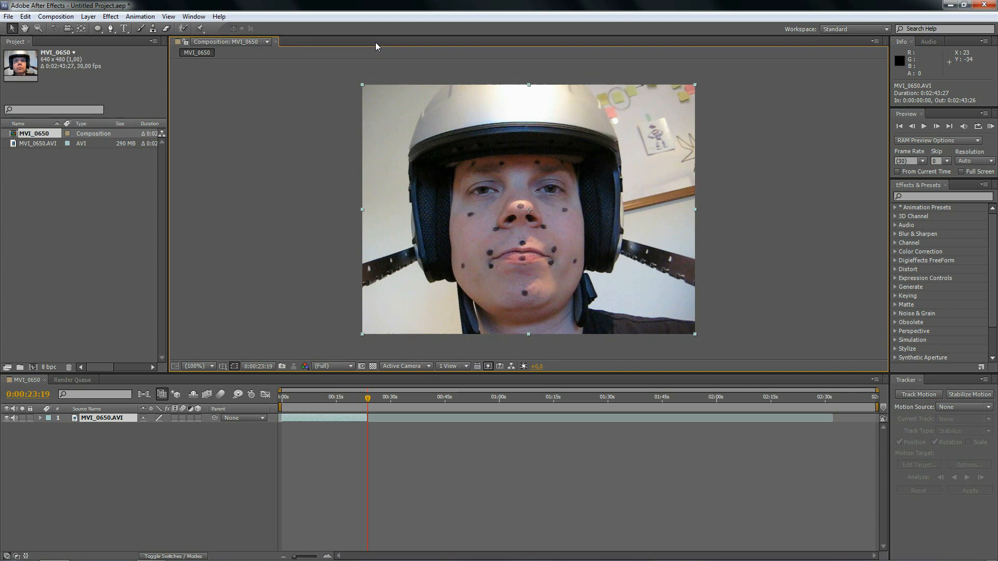
Set the MVI_0650 composition's duration to 0:00:23:19 in Composition Settings.
click(55, 16)
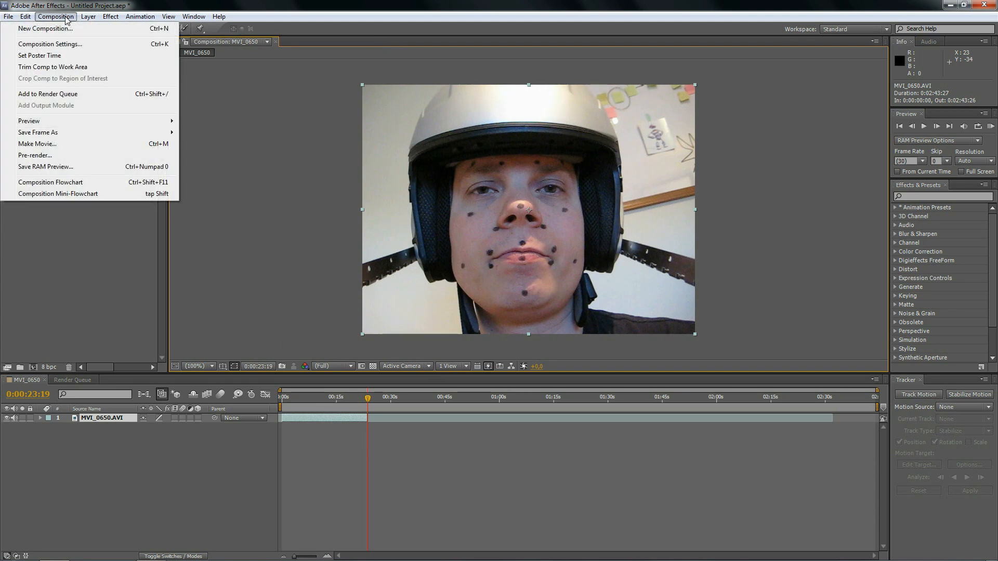
click(50, 43)
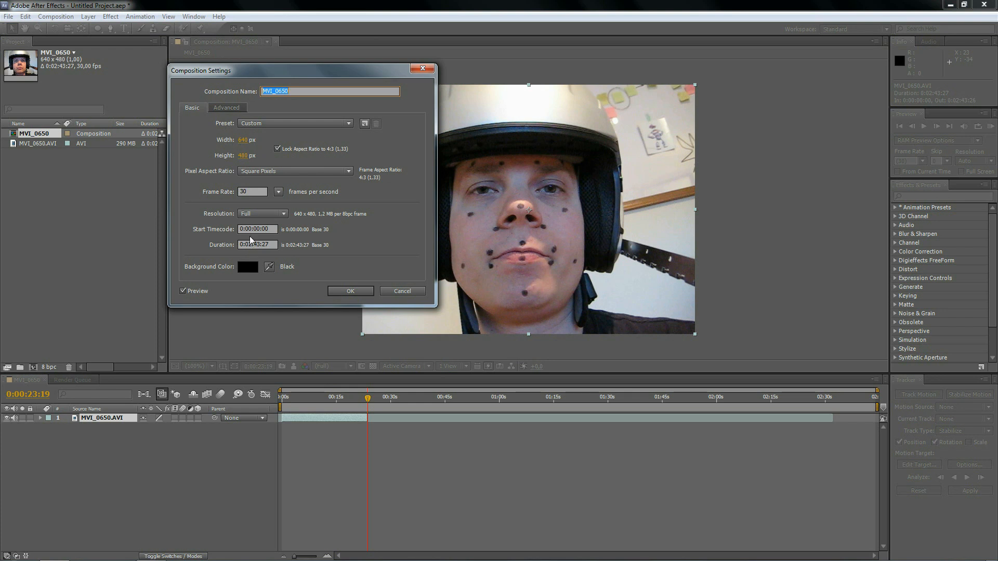
click(257, 244)
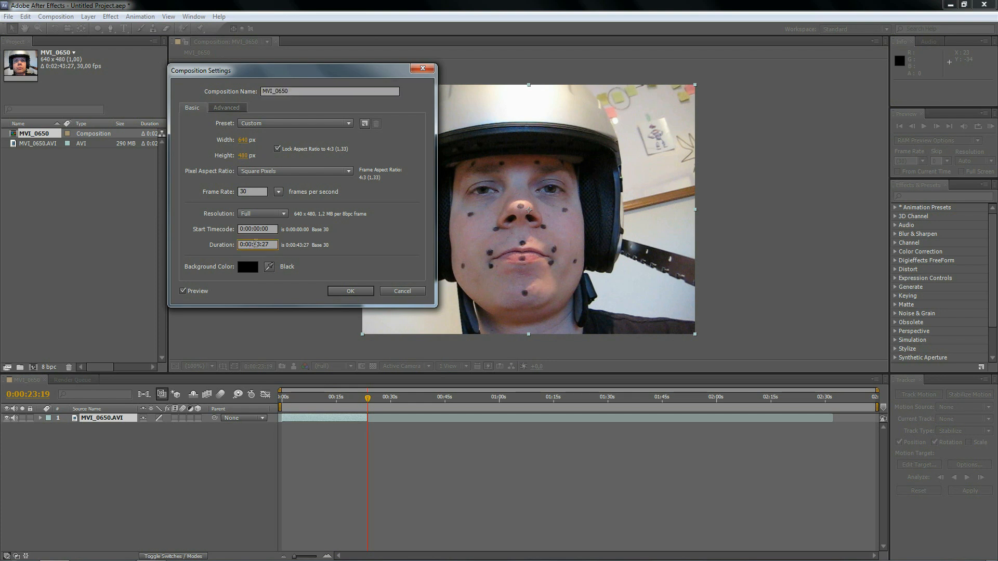
text(0:00:23:27)
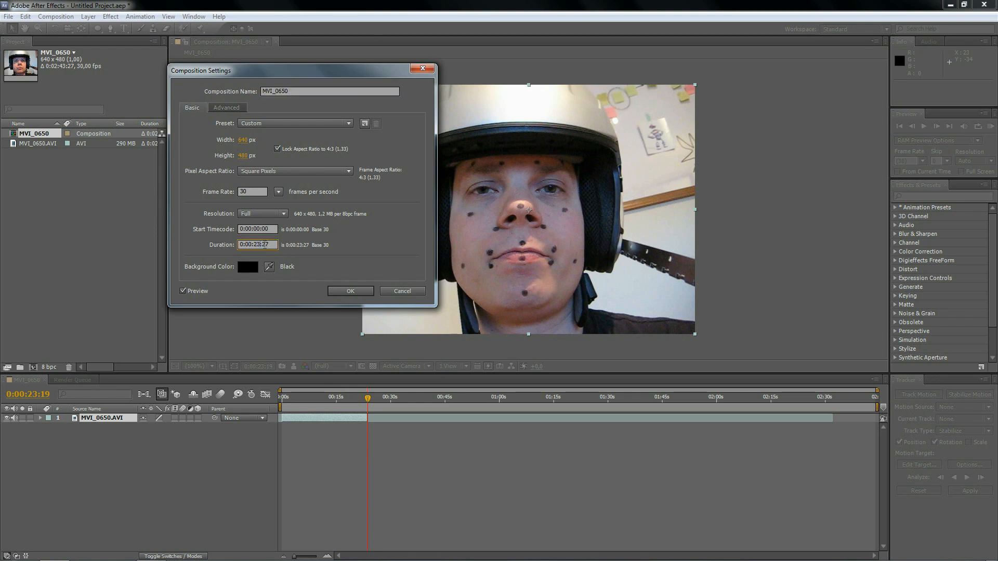
text(0:00:23:19)
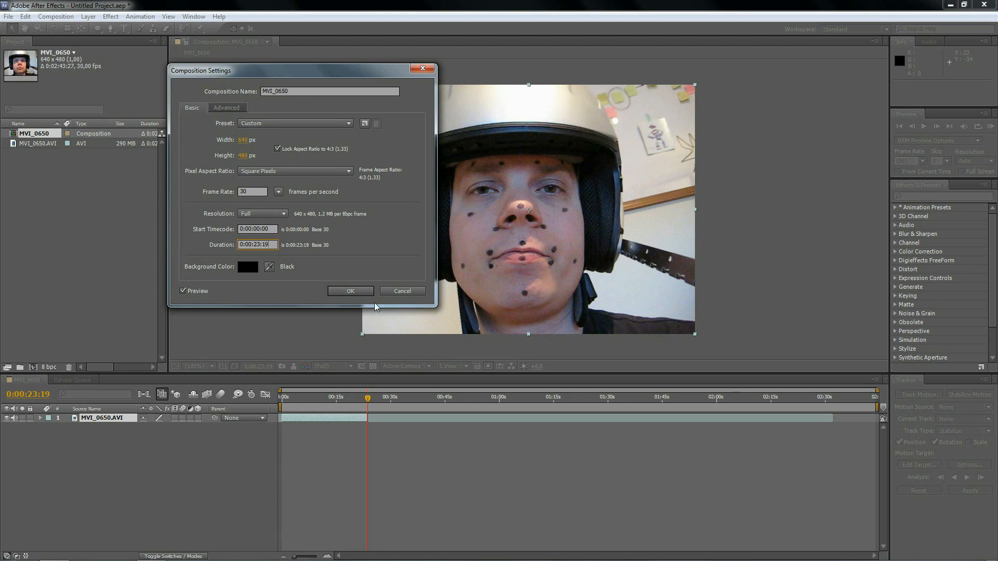
click(350, 291)
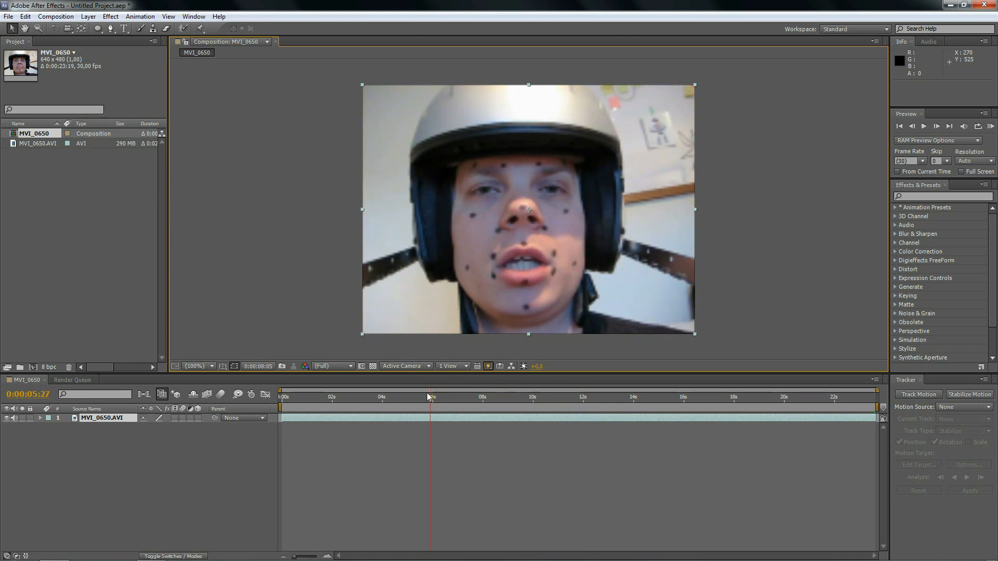
click(368, 396)
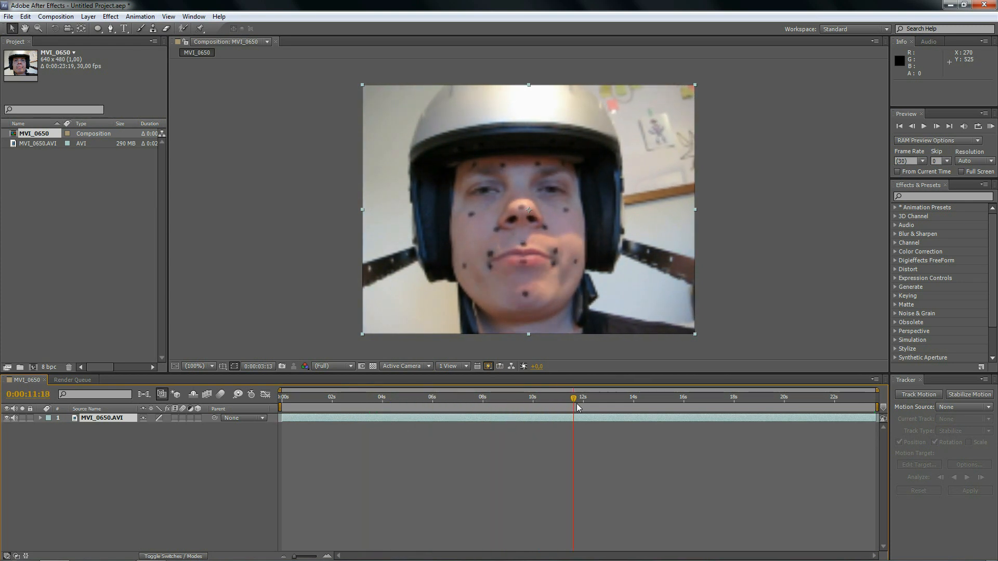
click(639, 397)
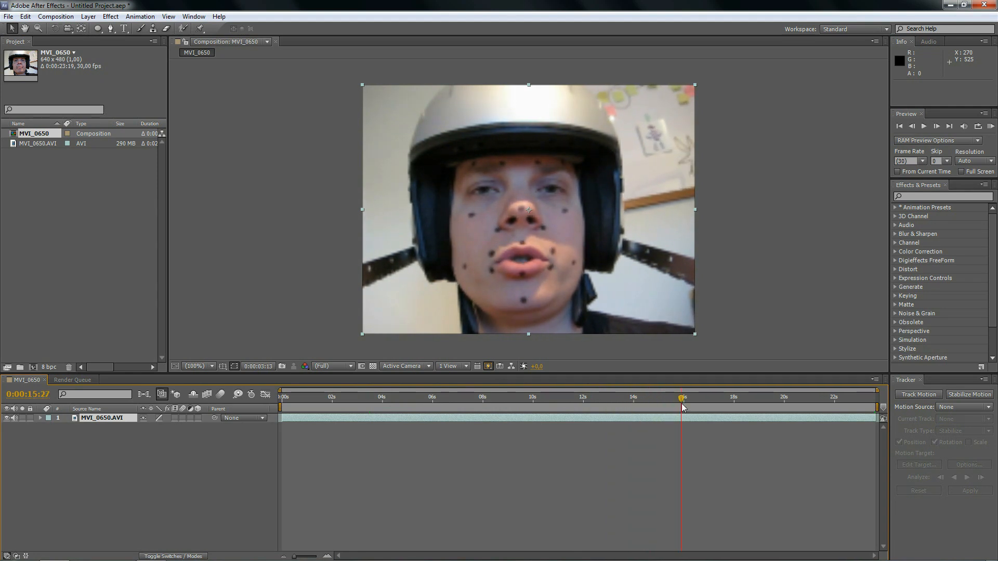
click(446, 396)
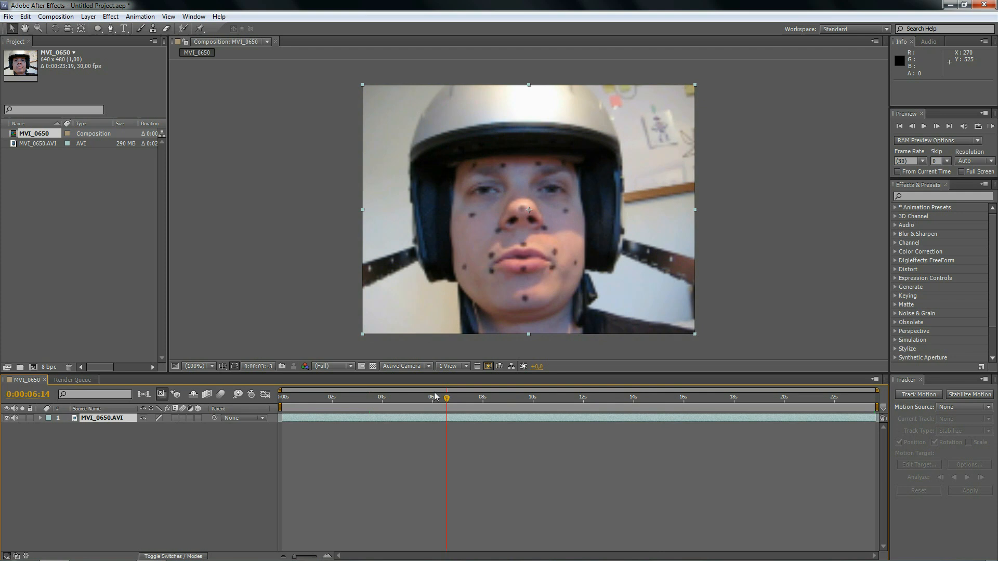
click(281, 397)
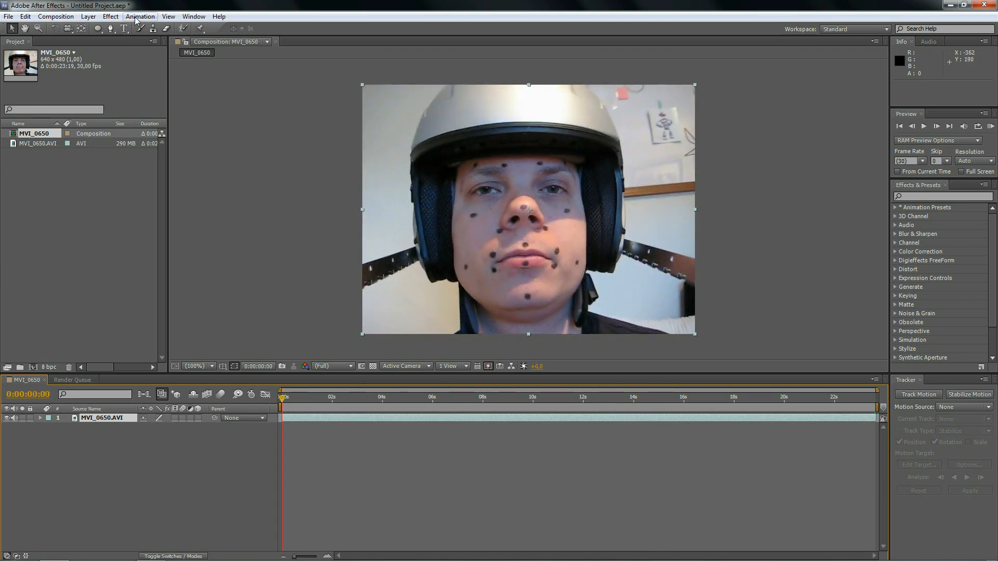
Start Stabilize Motion with Rotation enabled and place the two track points on helmet marks at each side.
click(139, 16)
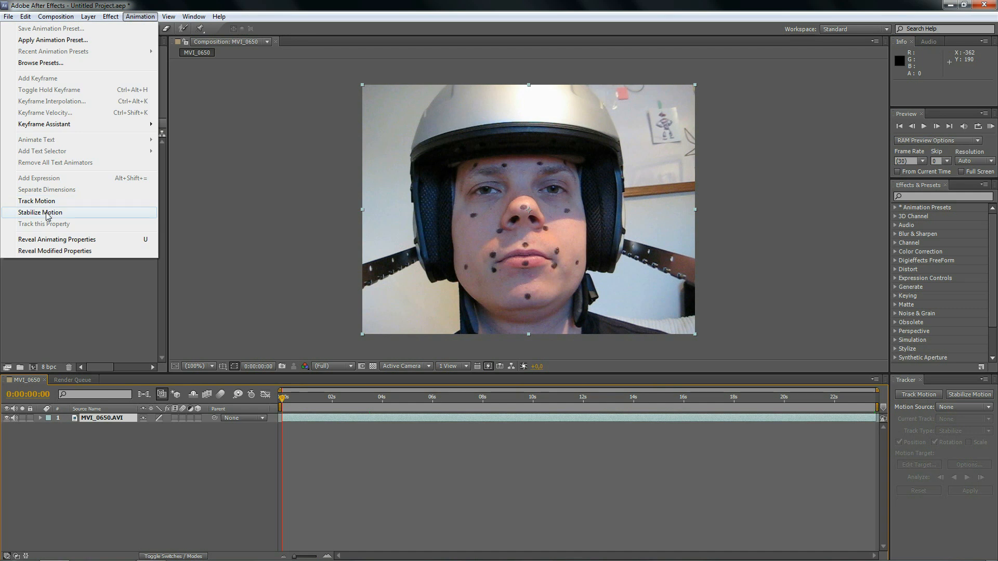
click(40, 212)
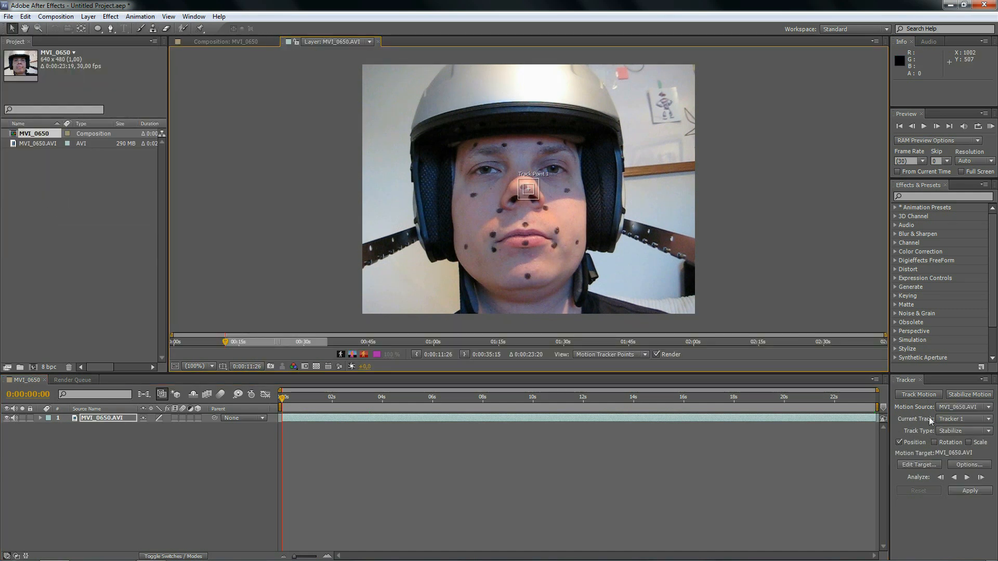
click(936, 442)
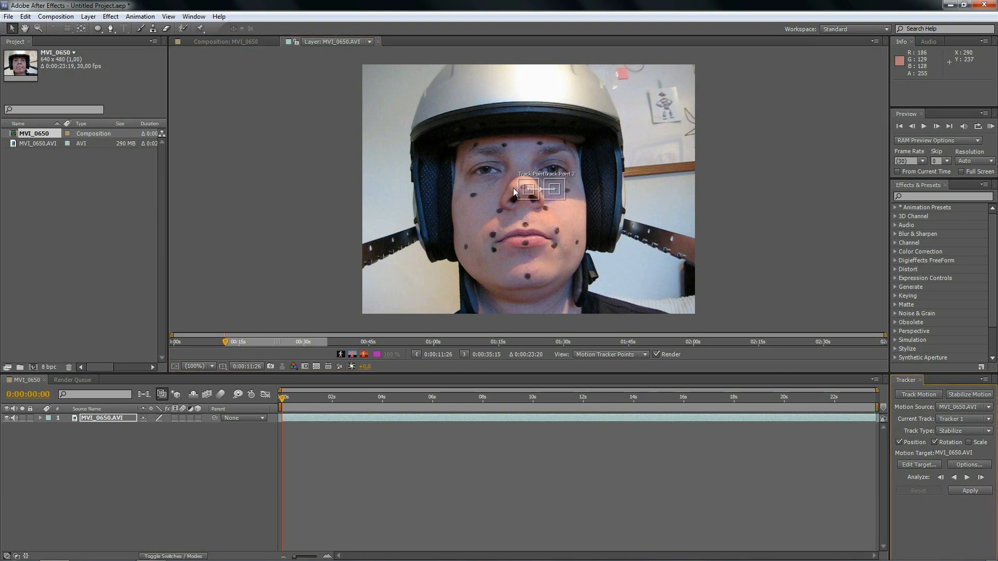
drag(528, 189, 519, 201)
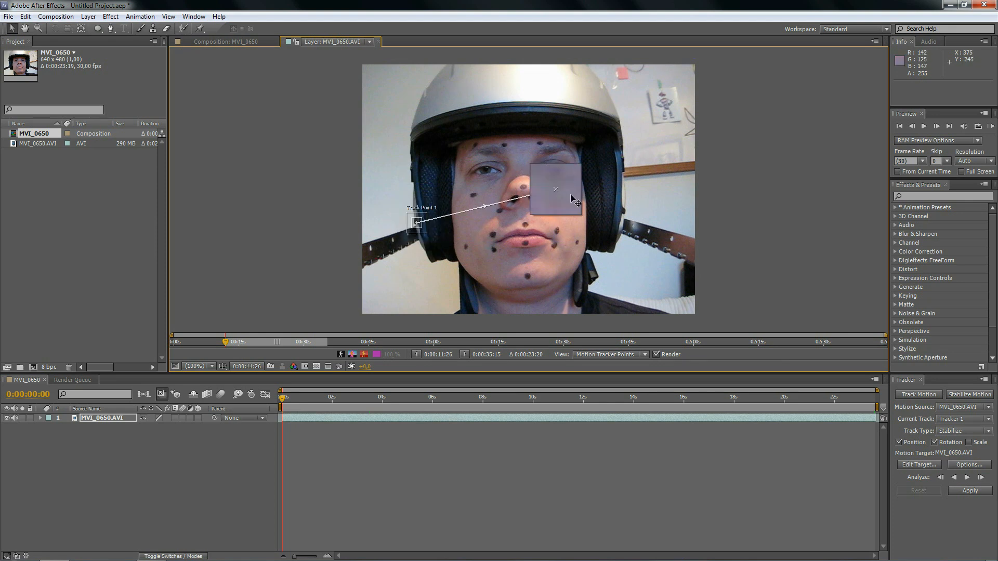
drag(555, 189, 623, 213)
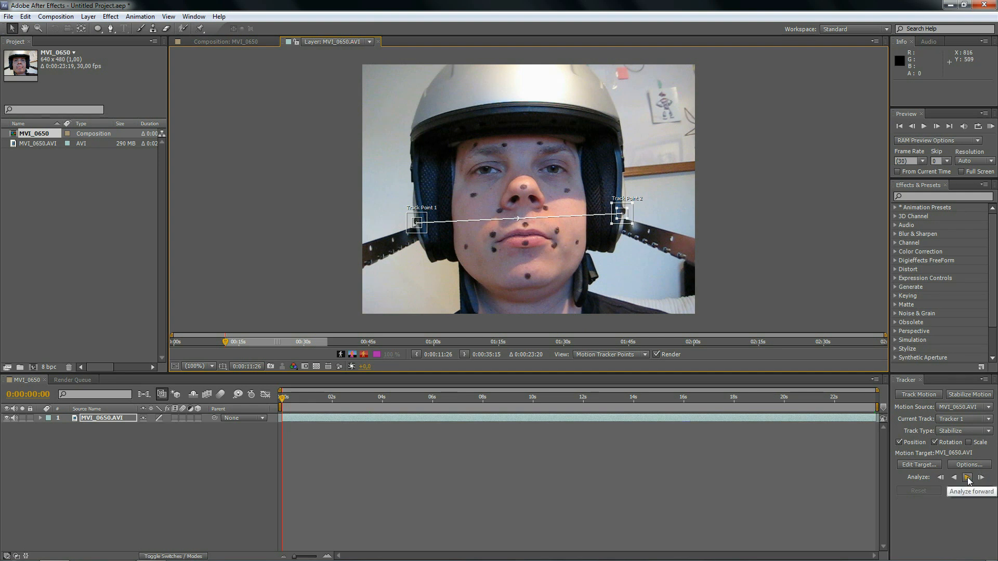
Analyze both track points forward through the whole trimmed clip.
click(965, 478)
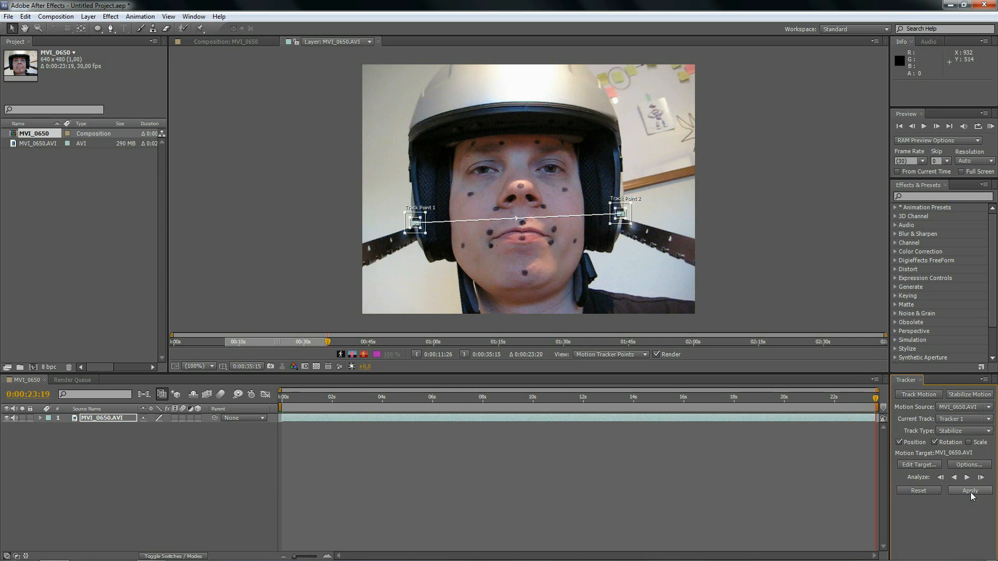
Apply the stabilization tracking data and scrub through the clip to check it, ending back at 0:00.
click(969, 491)
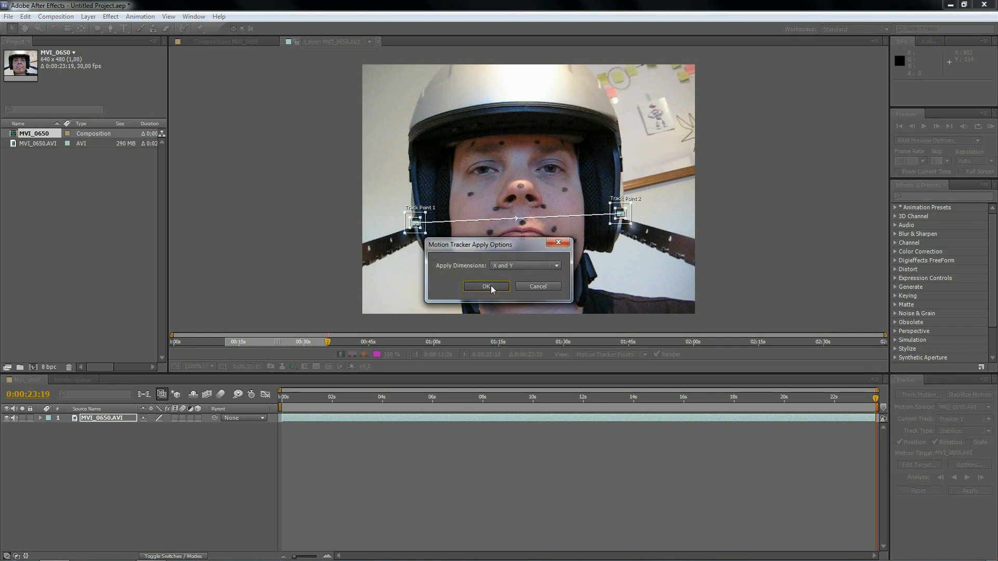
click(486, 287)
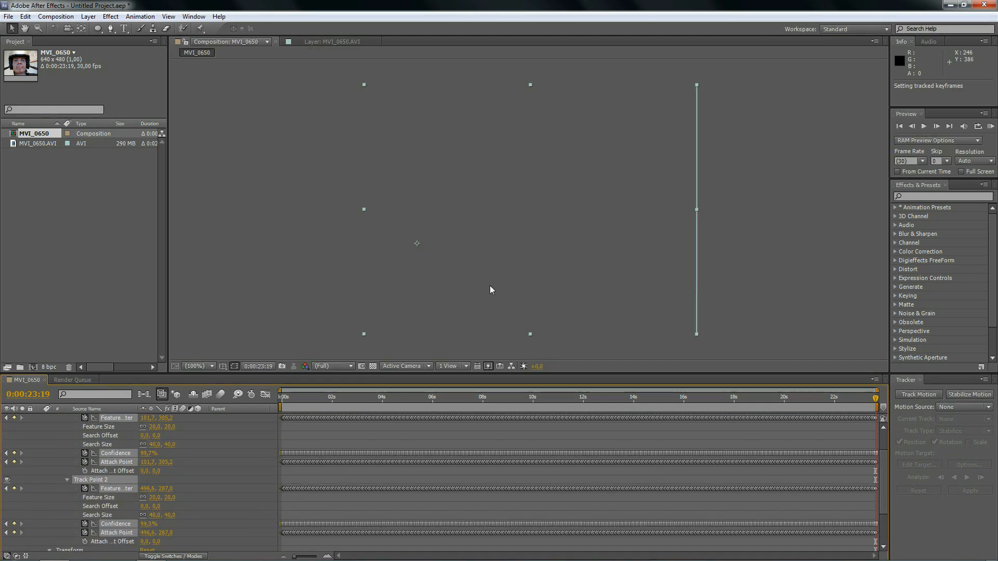
click(336, 396)
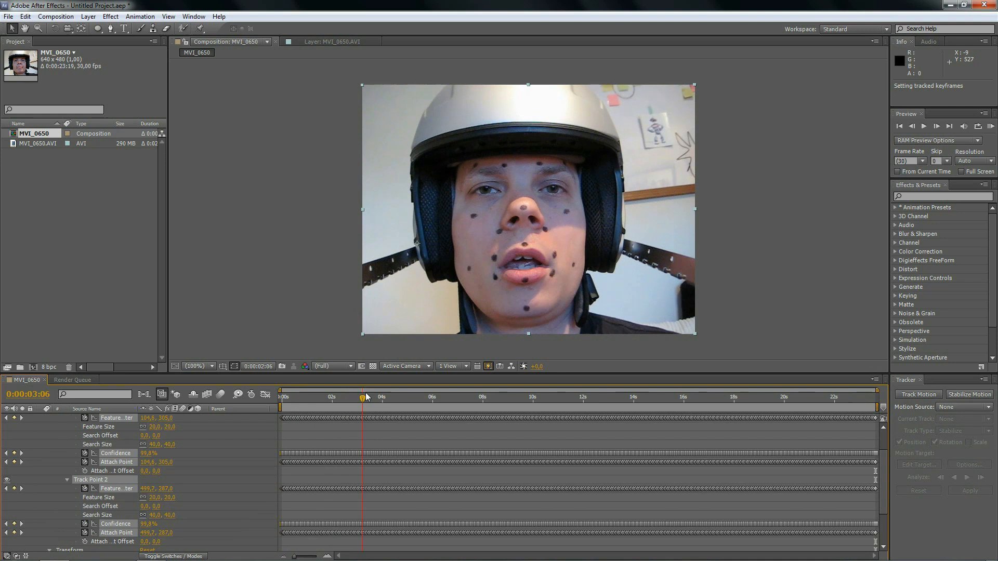
click(491, 396)
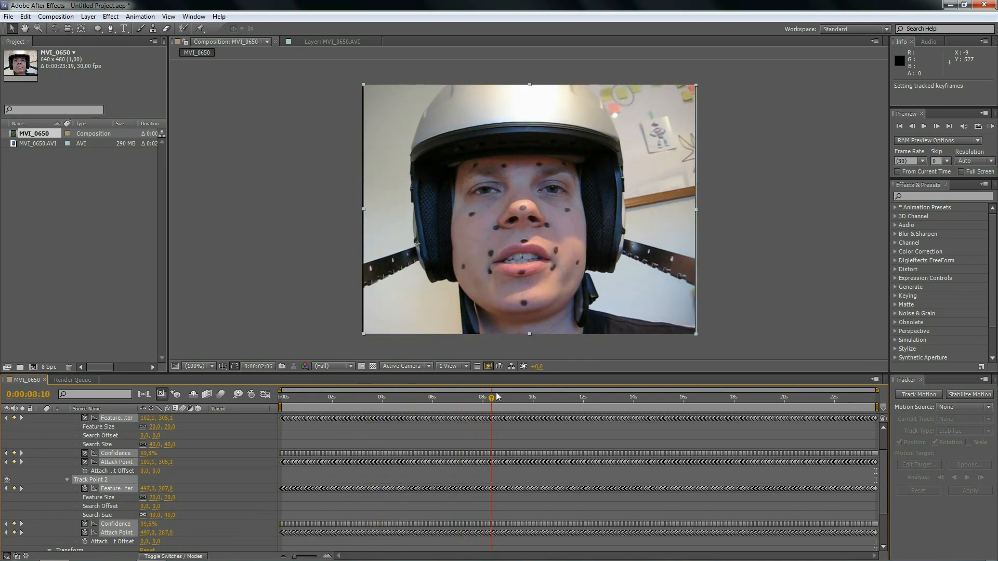
click(645, 396)
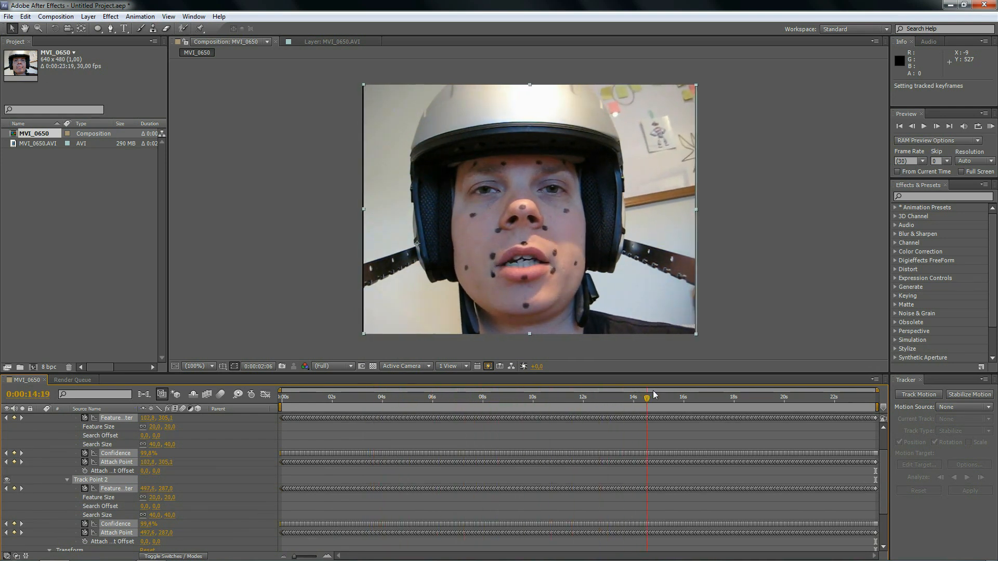
click(745, 396)
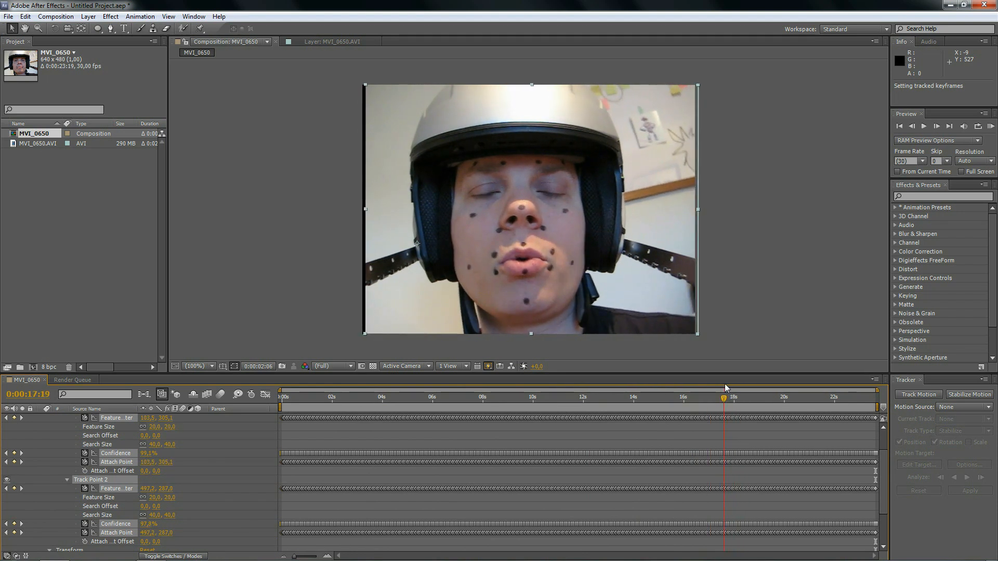
drag(724, 398, 721, 398)
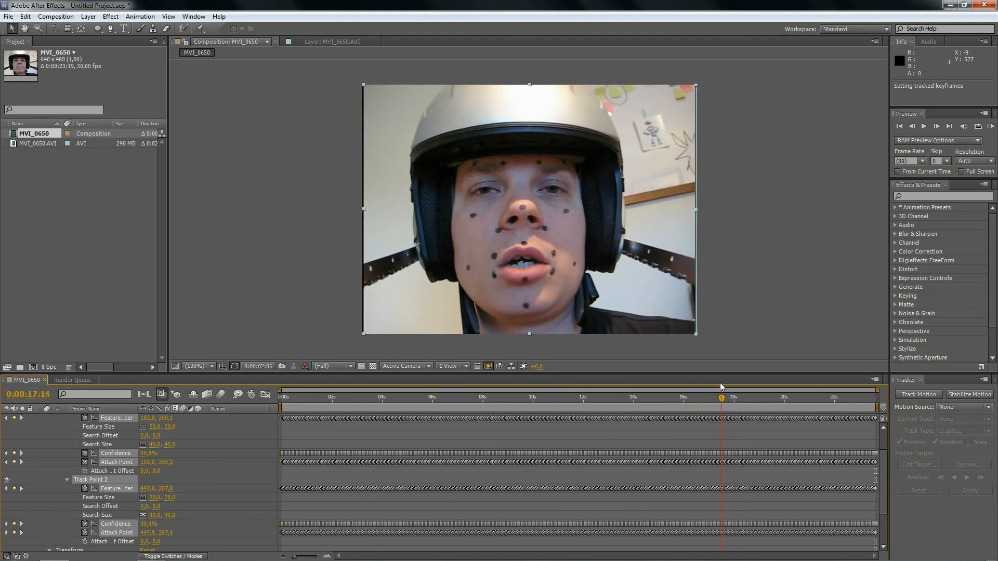
click(283, 396)
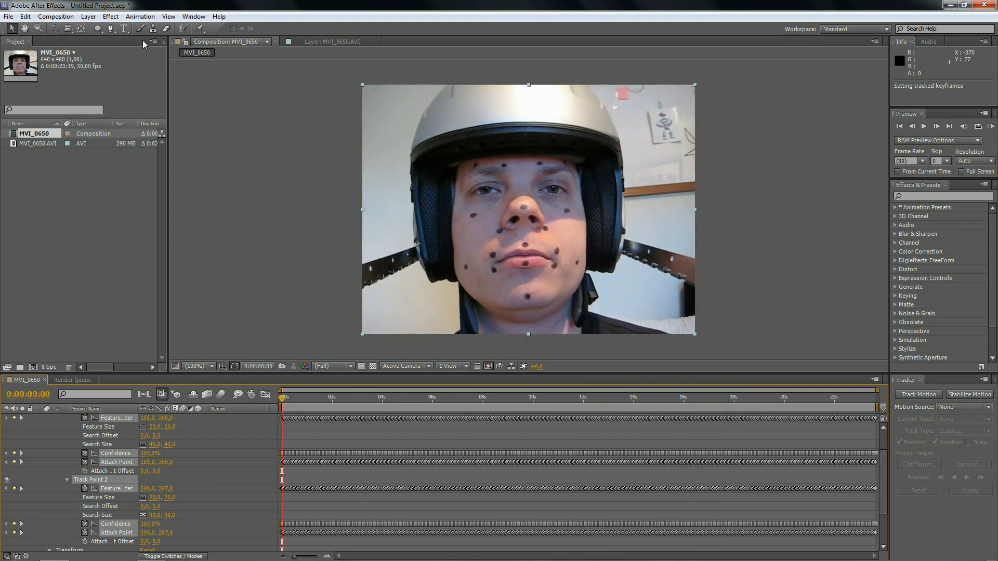
Add a full-frame black 640x480 solid layer above the footage.
click(88, 16)
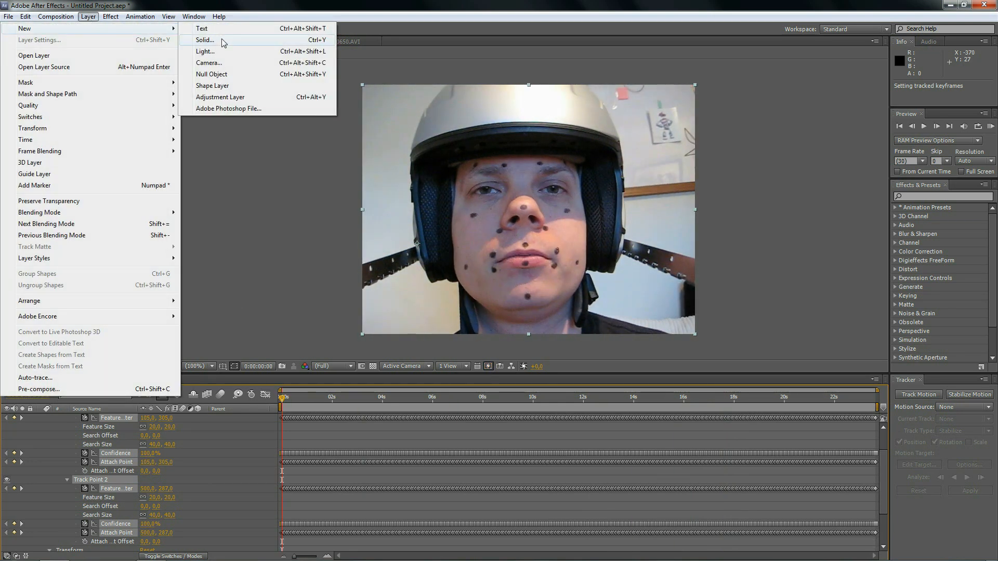
click(204, 41)
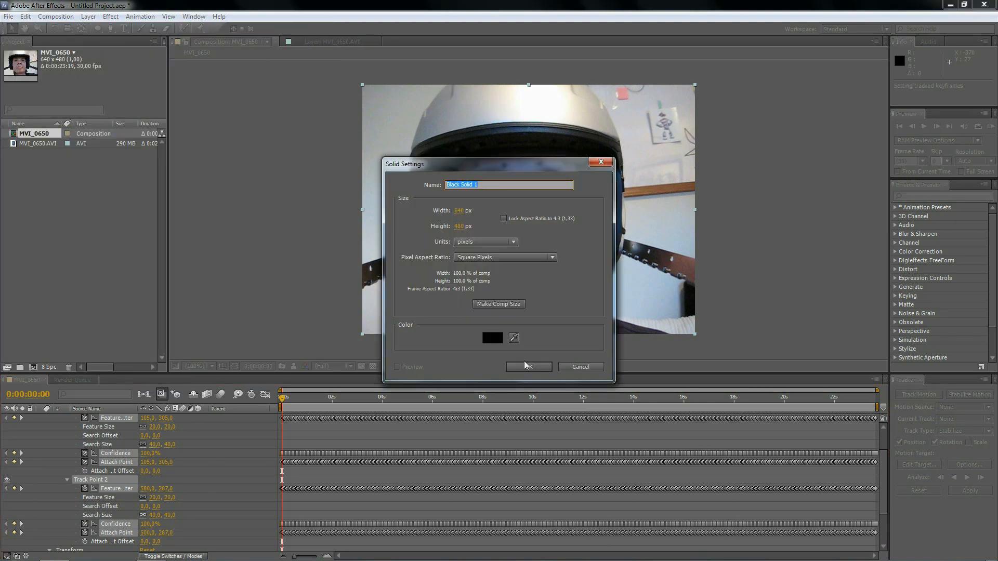
click(527, 367)
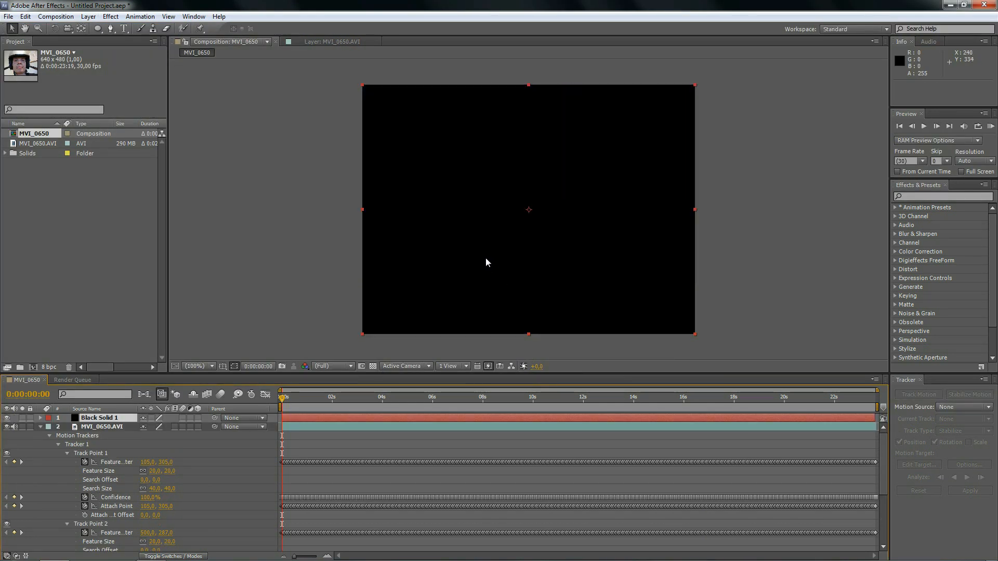
mouse_move(97, 28)
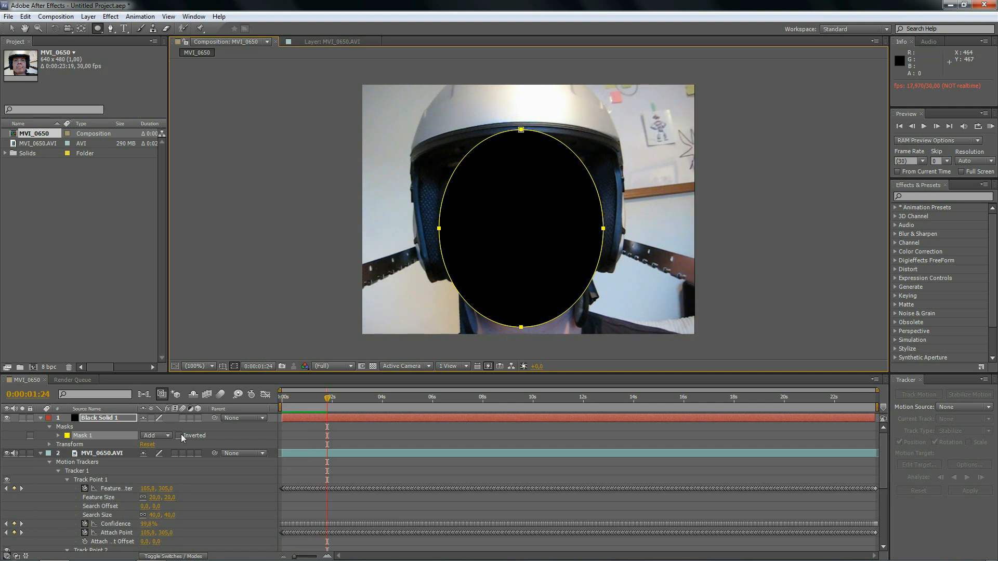
Invert Mask 1 on the black solid so the face shows through the oval.
click(180, 436)
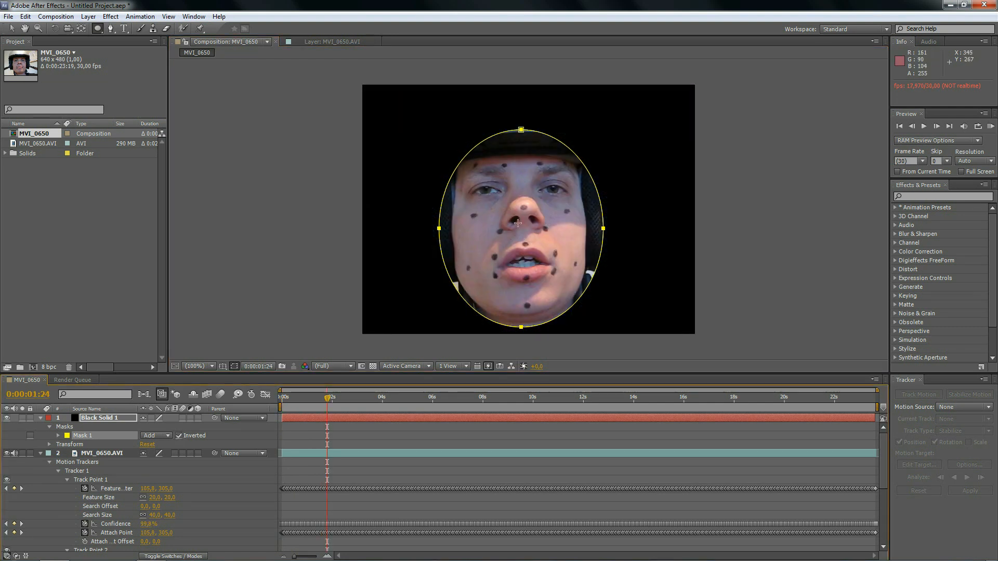
mouse_move(102, 111)
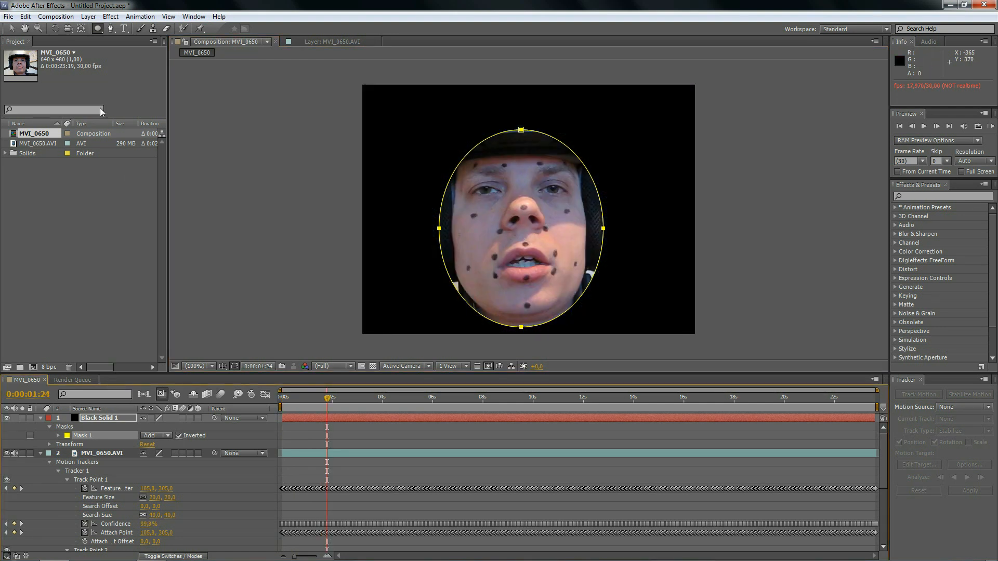
Reshape the mask path around the face with feathering and scrub the clip to check its fit.
click(50, 436)
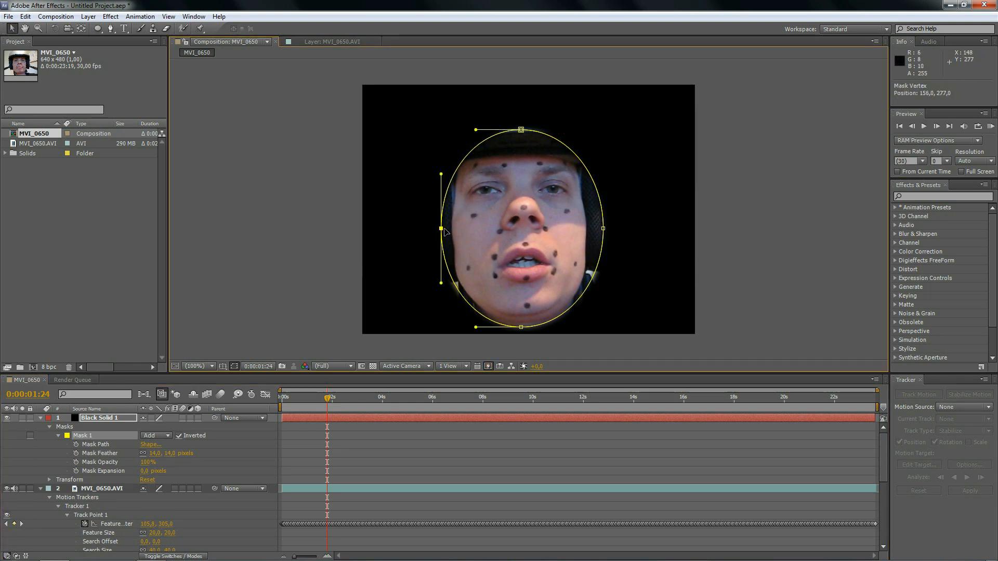
drag(521, 130, 521, 147)
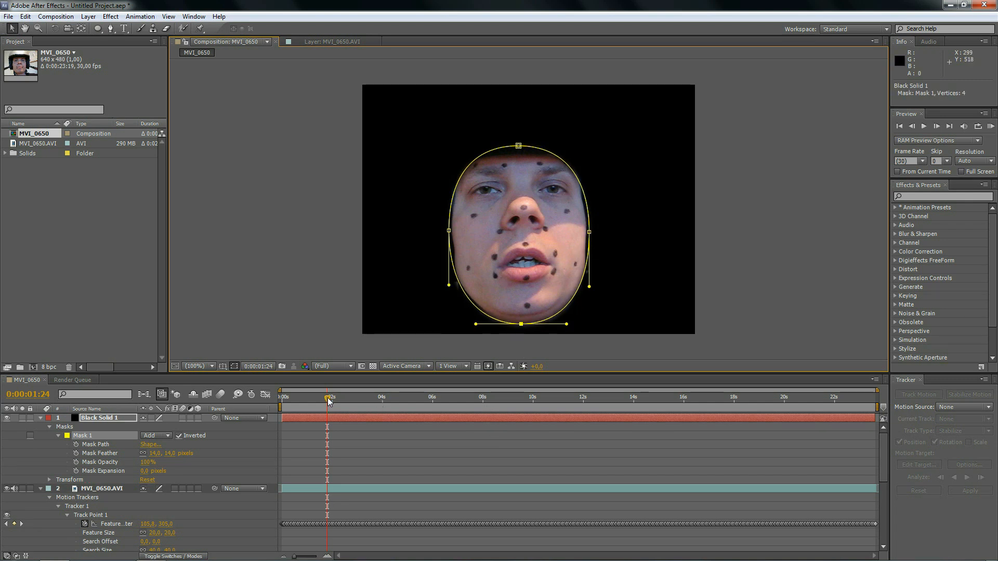
click(468, 396)
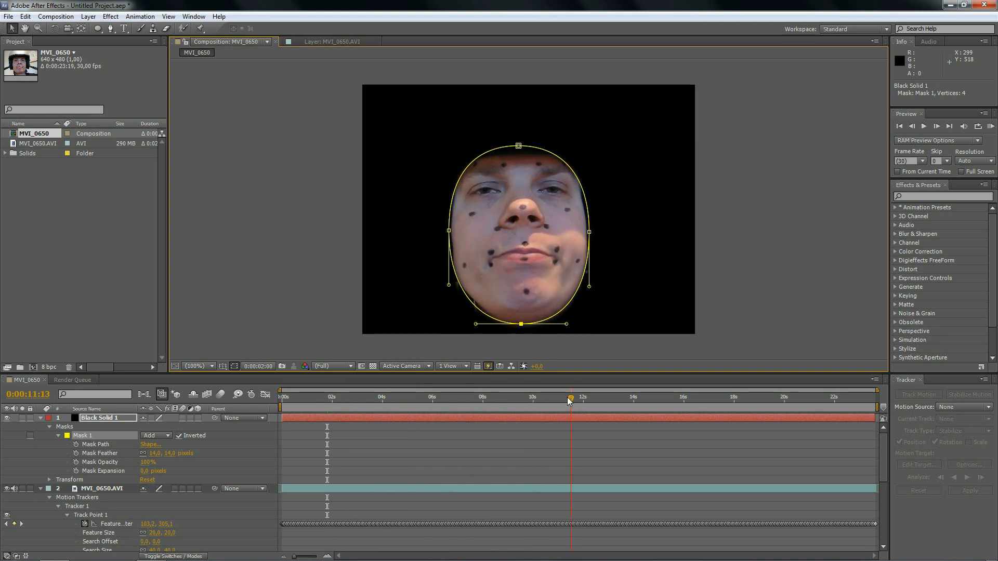
click(561, 396)
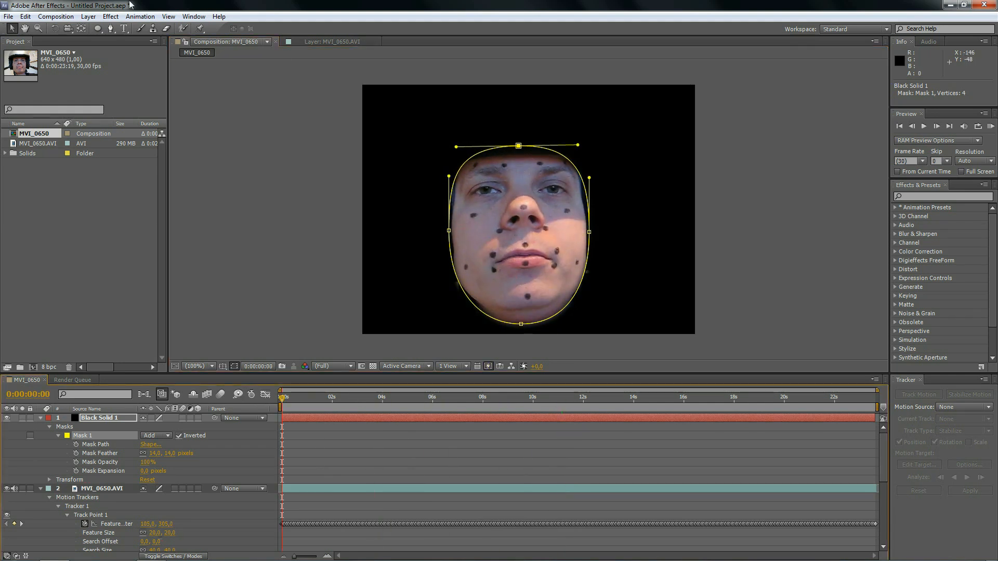
Add the composition to the render queue.
click(55, 15)
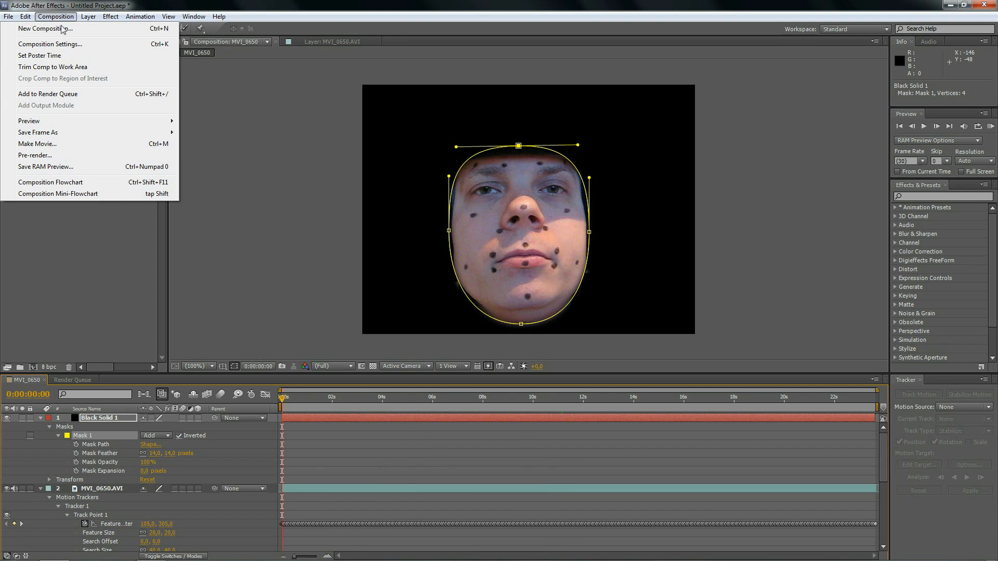
click(48, 93)
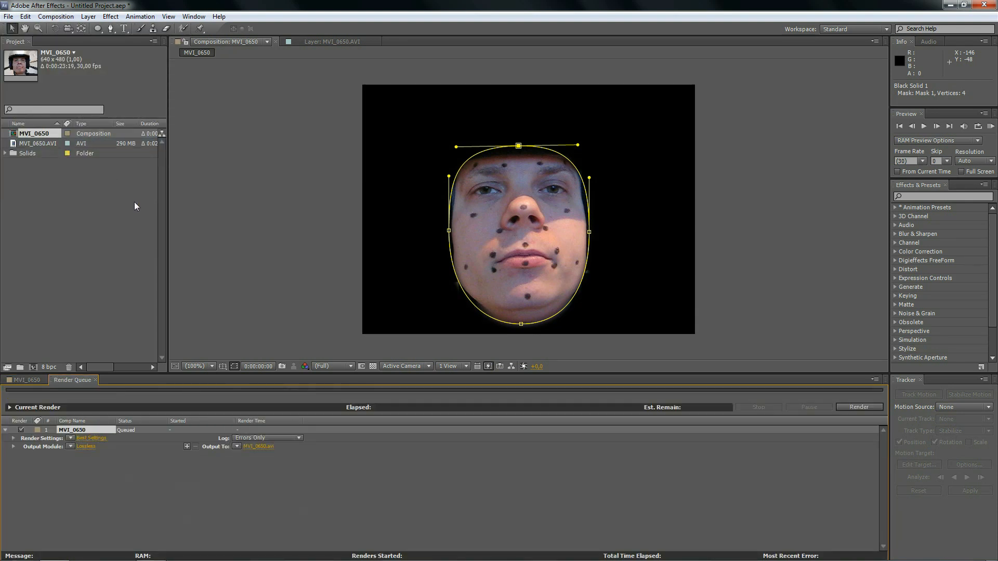
click(72, 446)
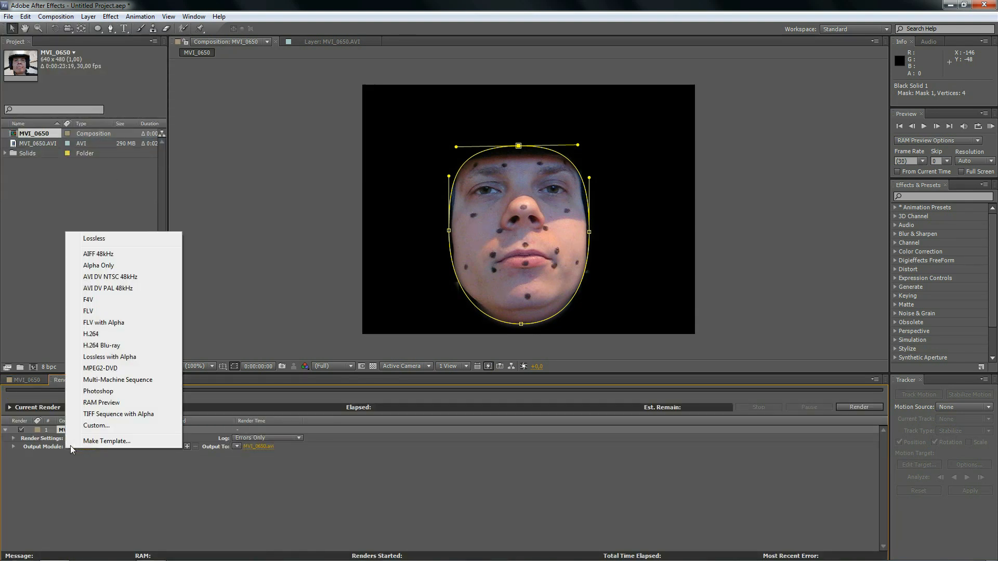
click(94, 238)
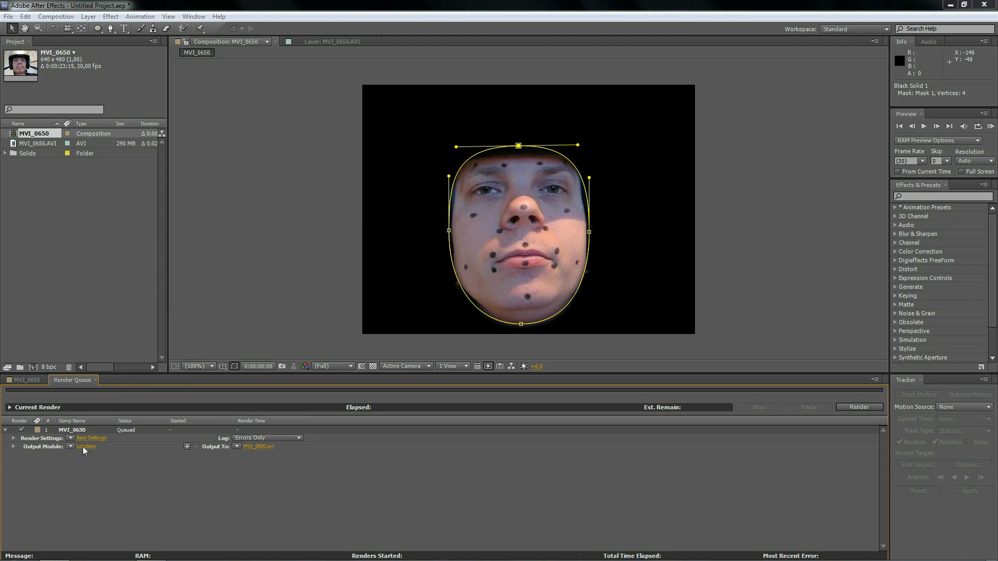
Set the output module to a JPEG Sequence at maximum quality 10.
click(84, 446)
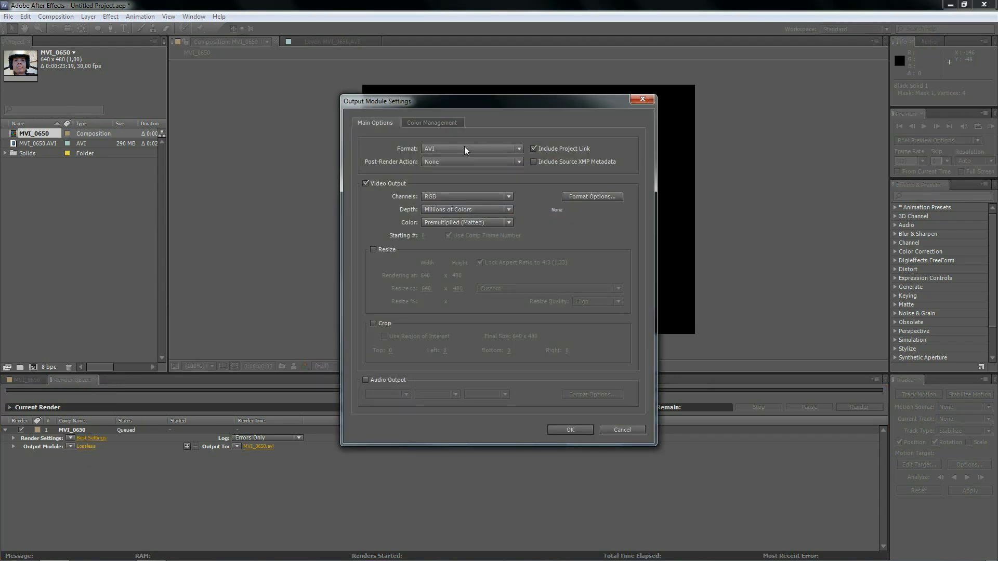
click(470, 149)
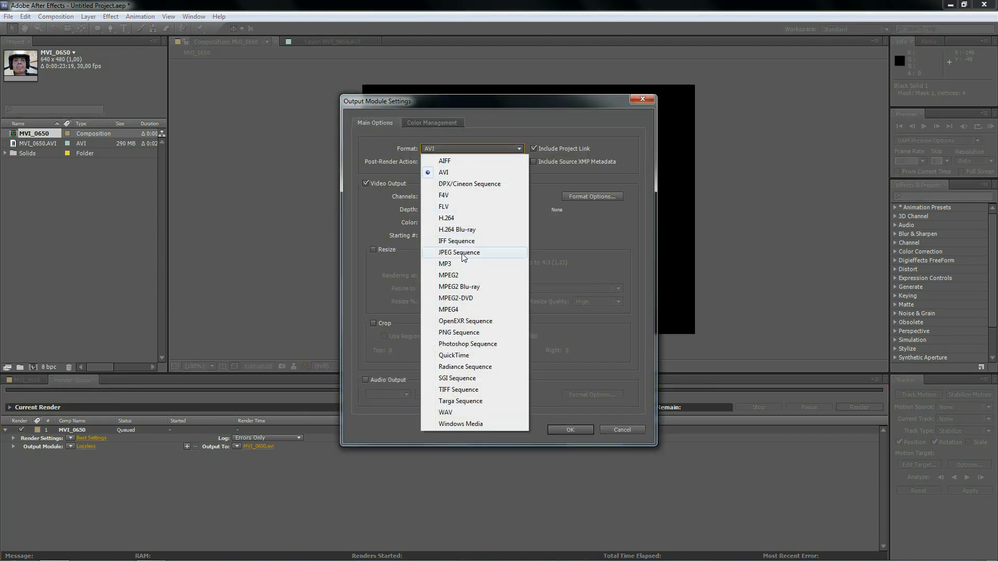
click(458, 252)
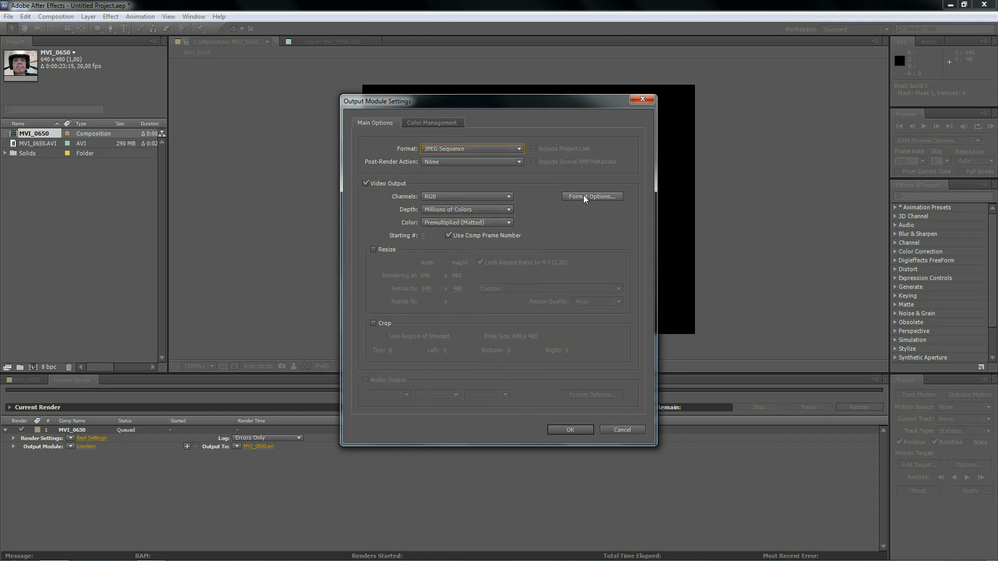
click(592, 196)
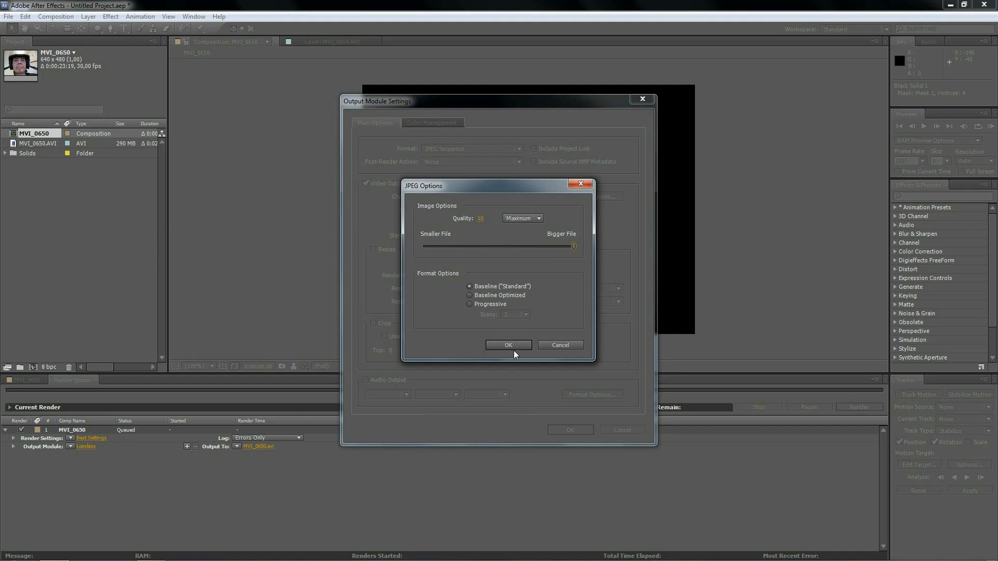
click(507, 345)
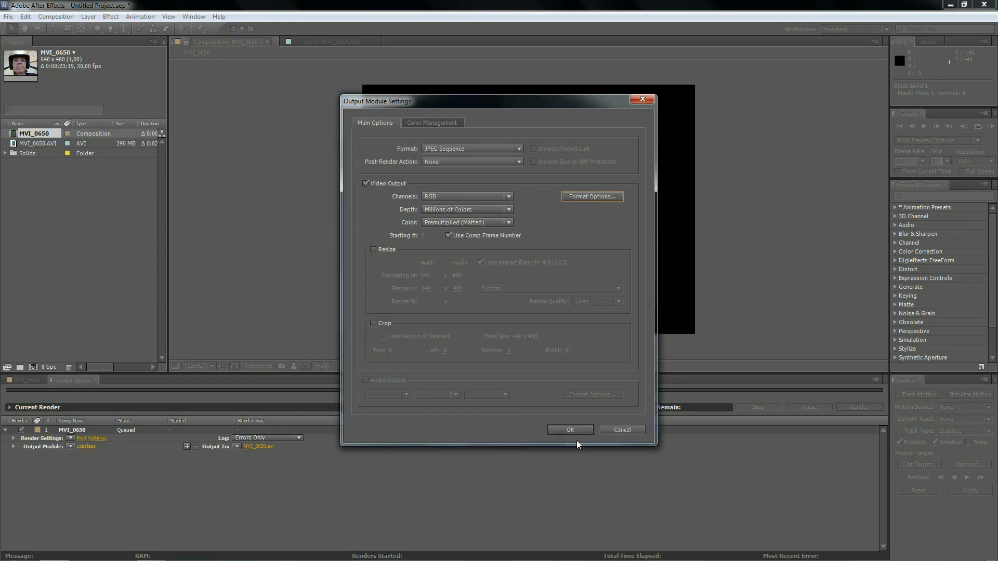
click(569, 430)
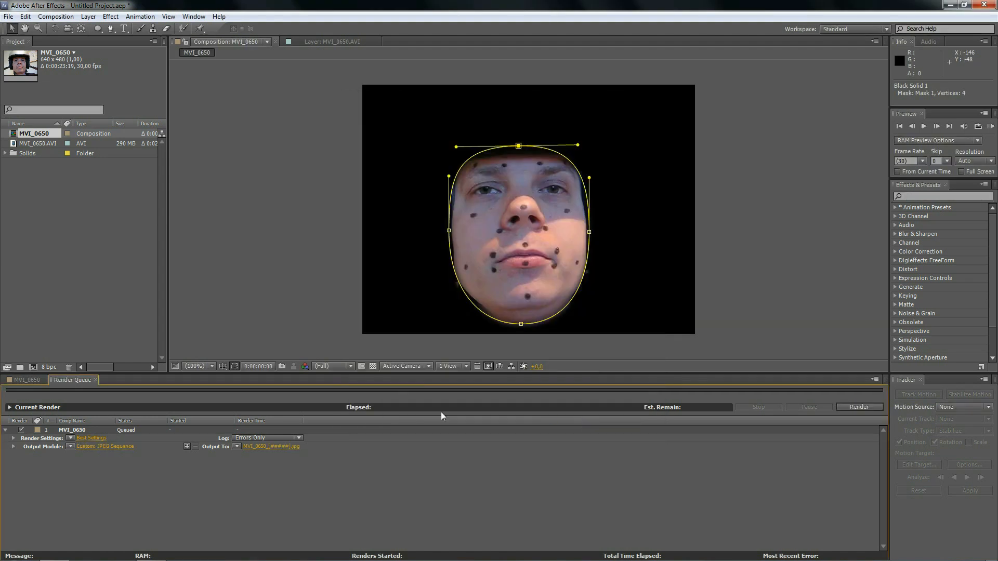
Set the render output to a JPEG sequence named intro in the Sequence folder.
click(271, 446)
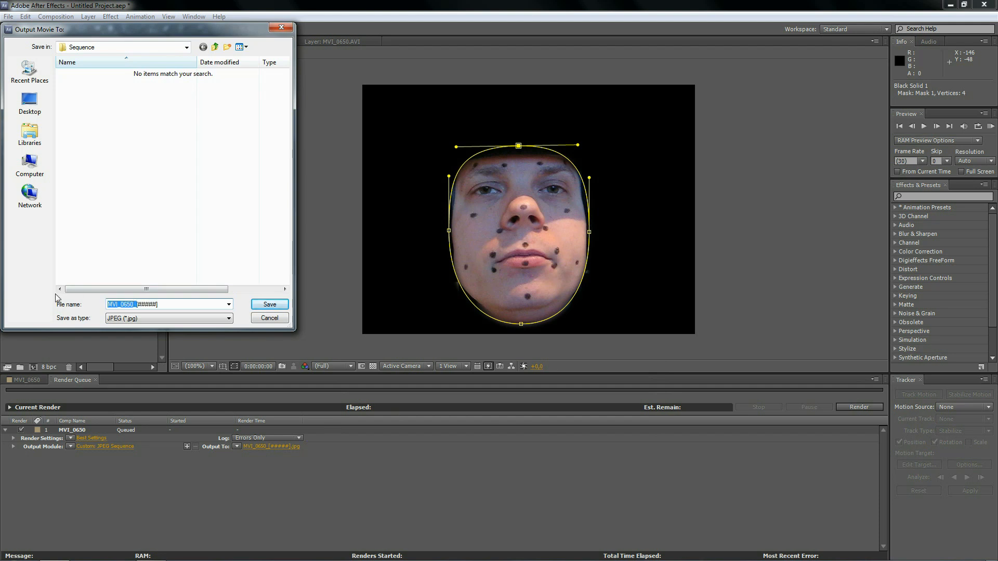
text(intro [#####)
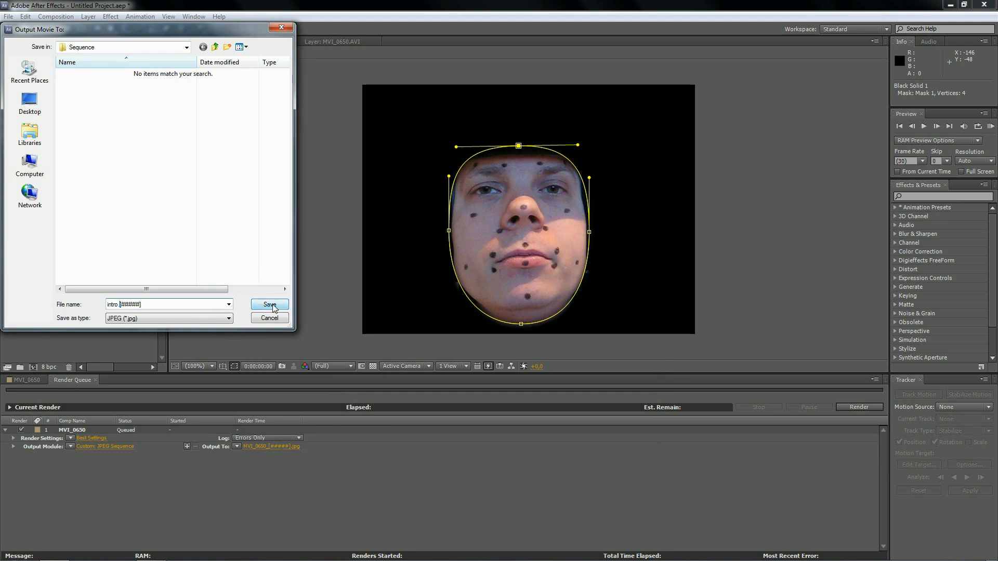
click(268, 304)
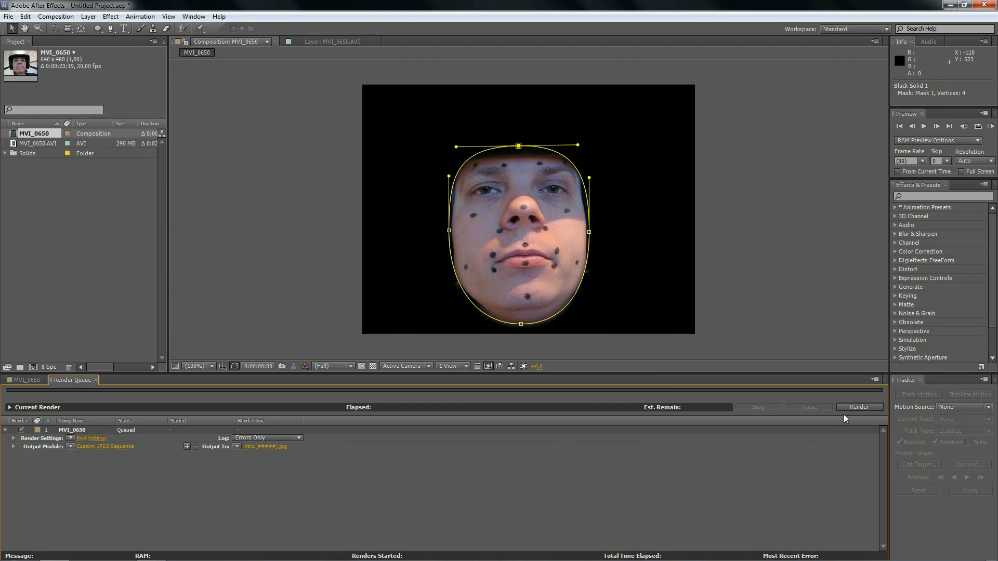
Render the queued composition as the JPEG sequence and head to the File menu to save.
click(859, 407)
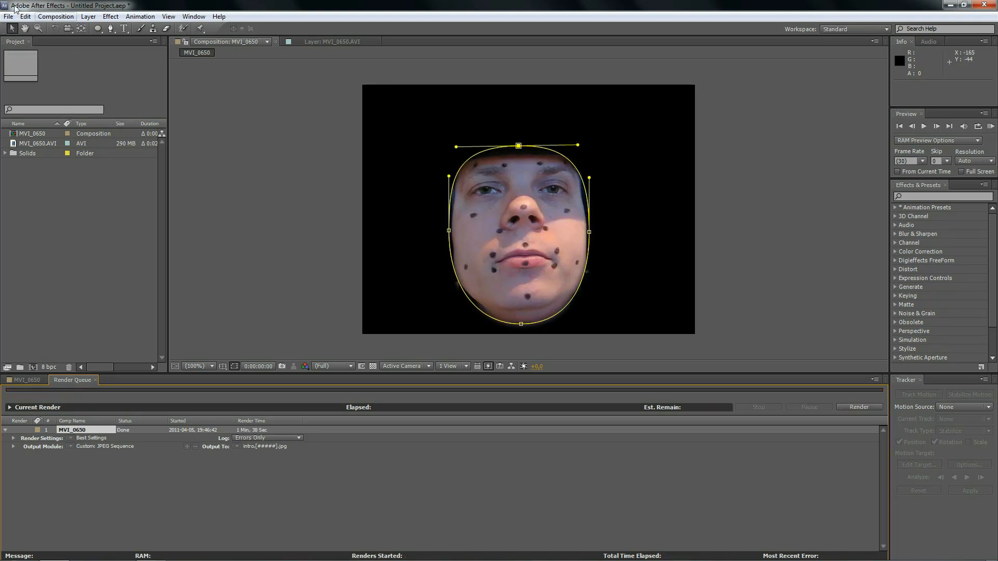
click(9, 15)
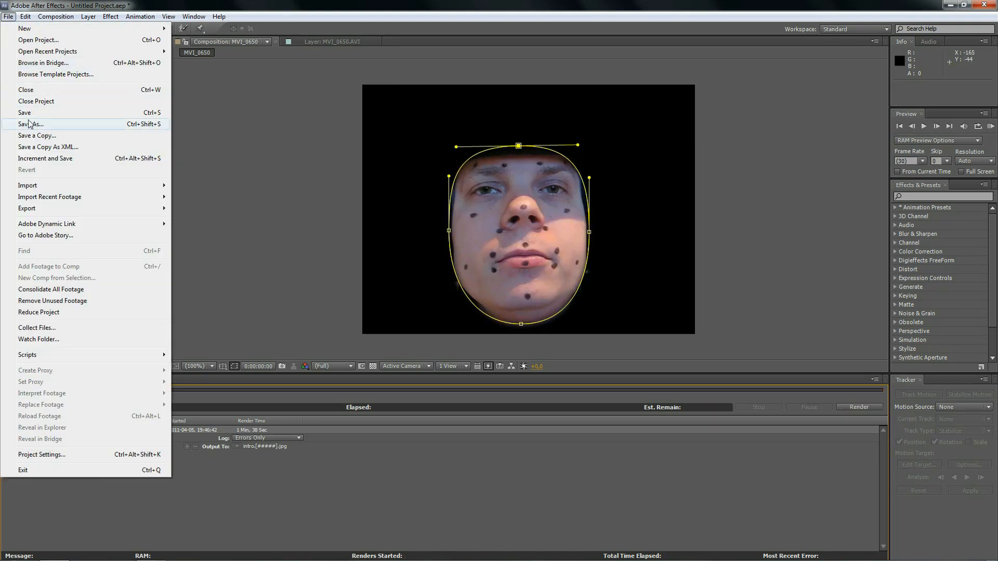